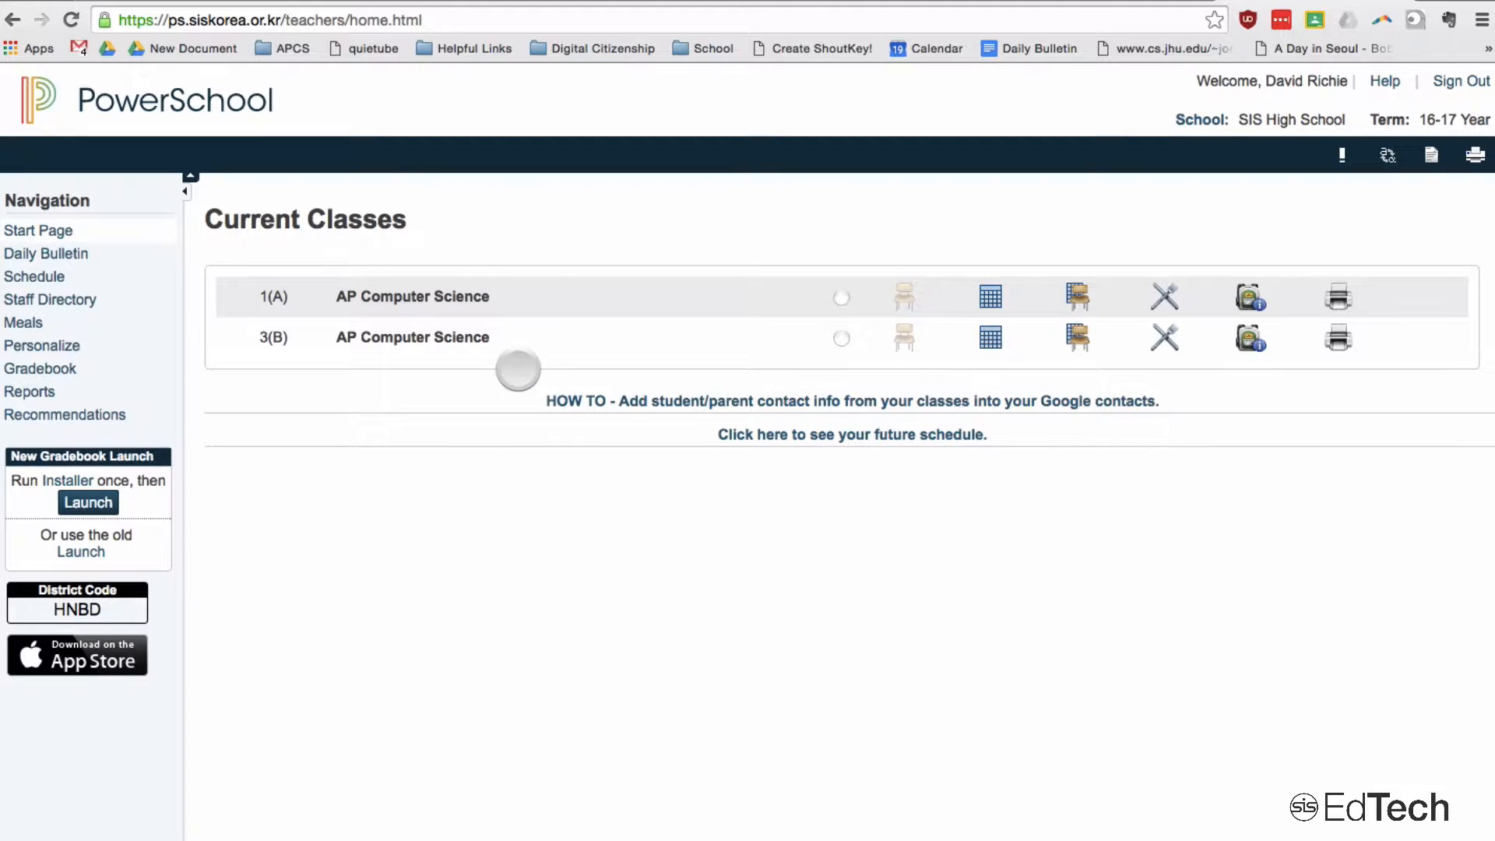
mouse_move(736, 288)
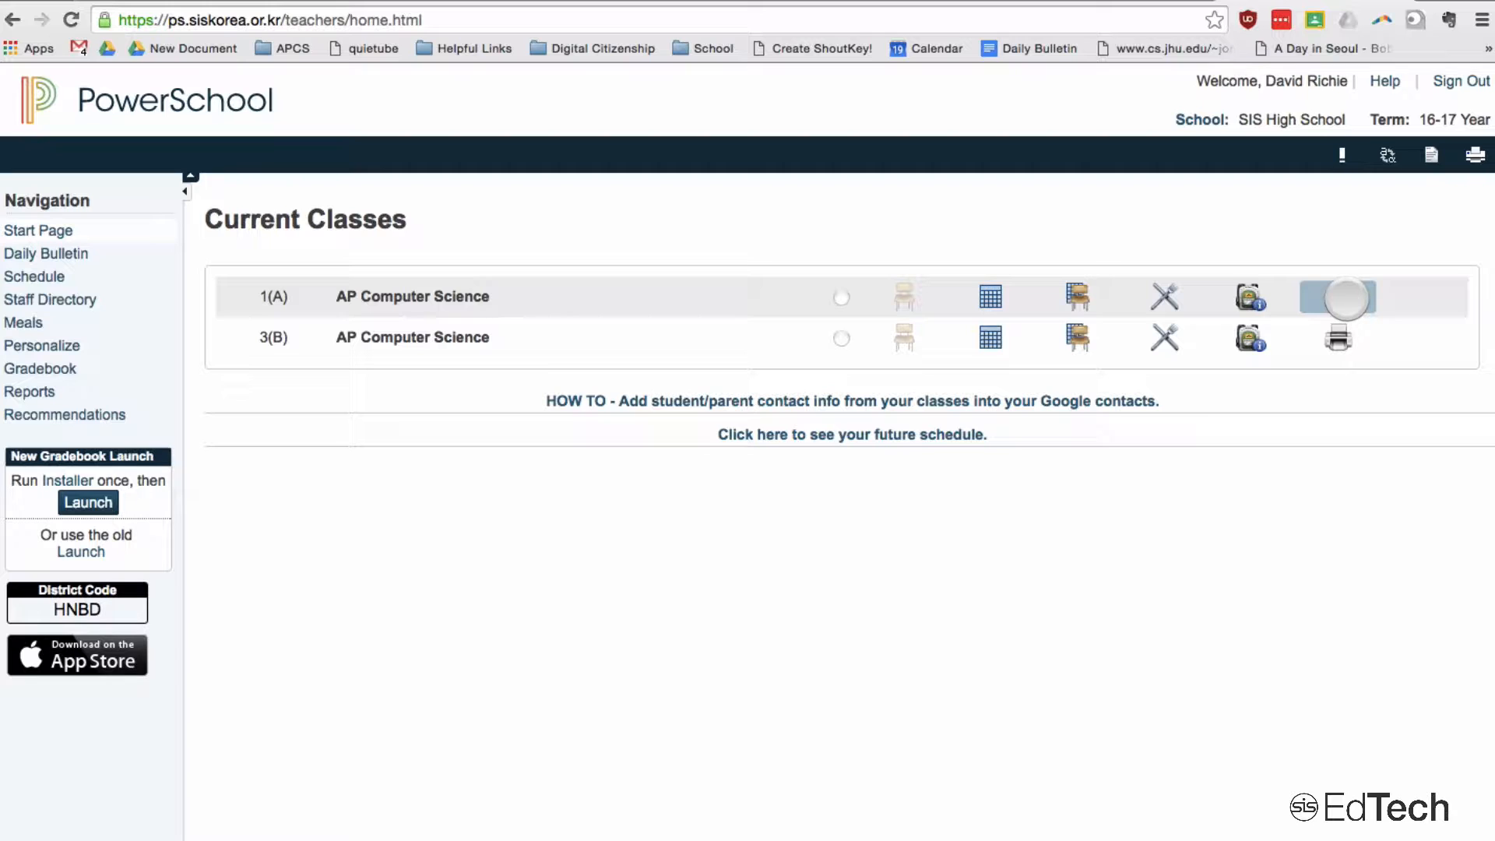
- Open the print reports page for the 1(A) AP Computer Science class
click(1337, 296)
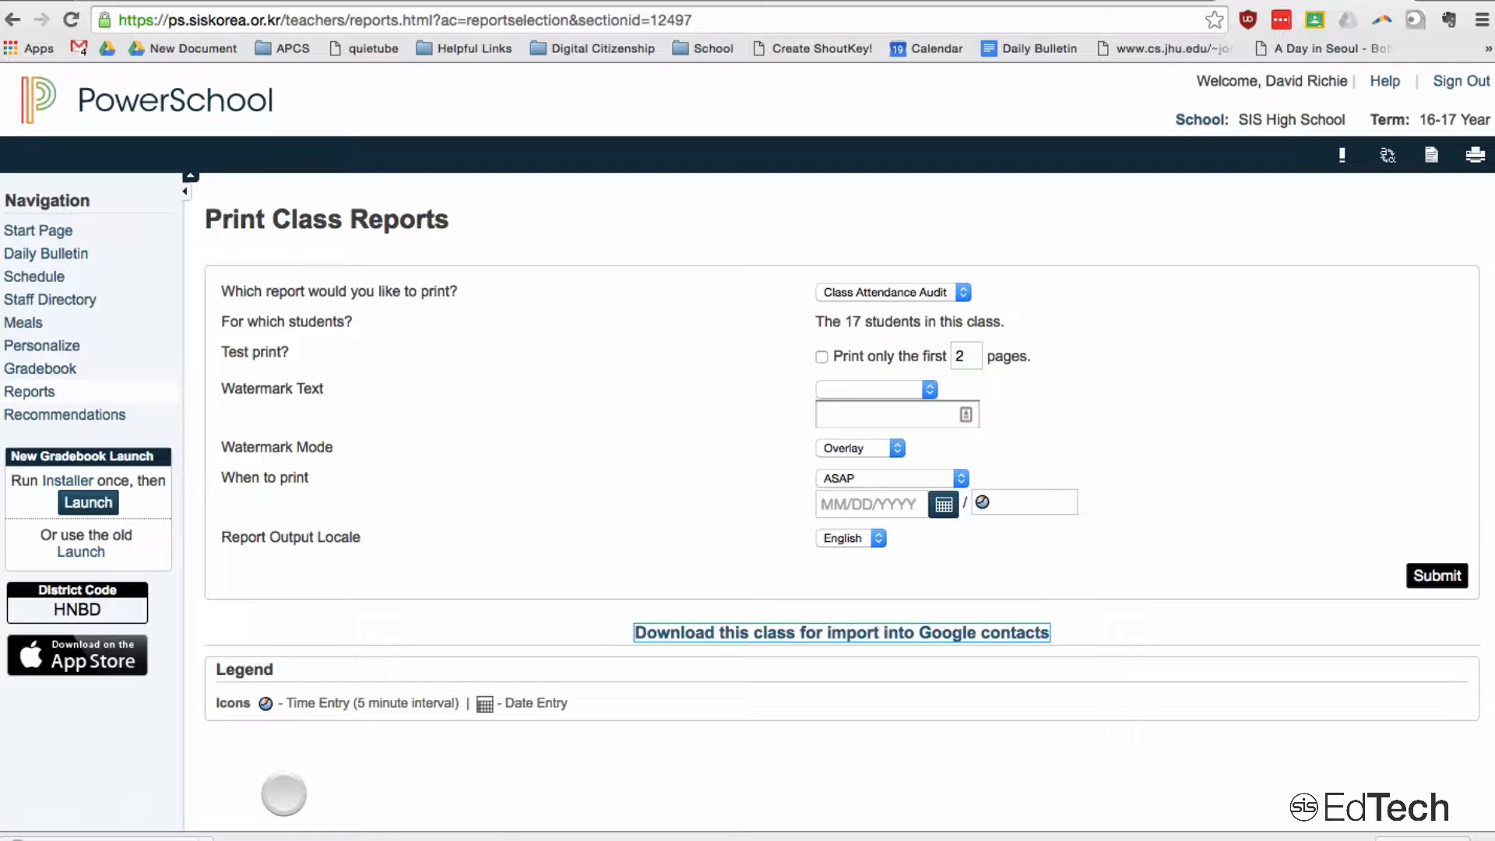
click(840, 633)
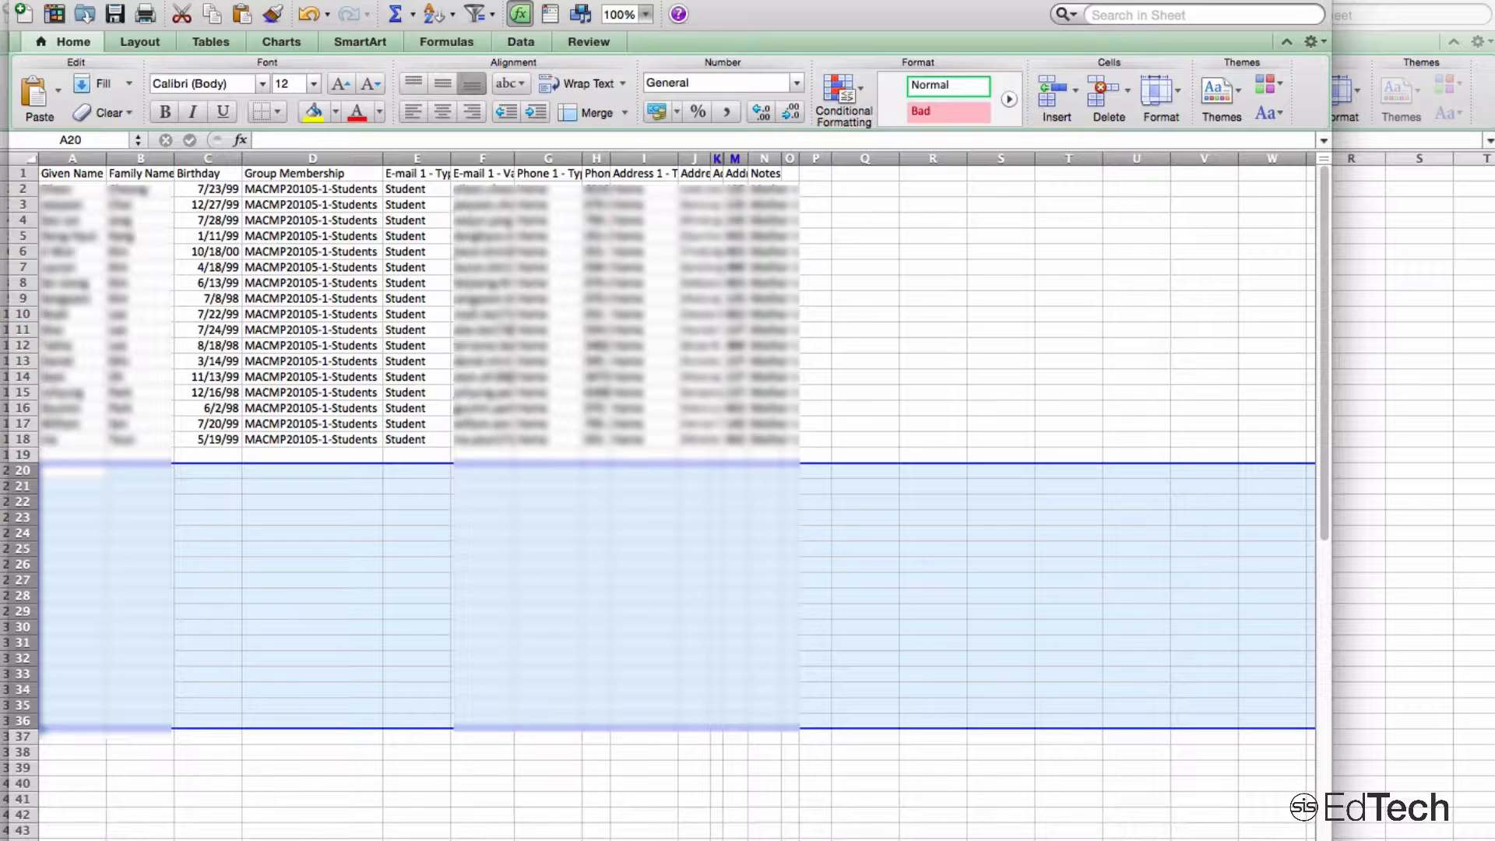
- Set the Group Membership cells D2–D18 to APCS A1 for all 17 students
click(312, 189)
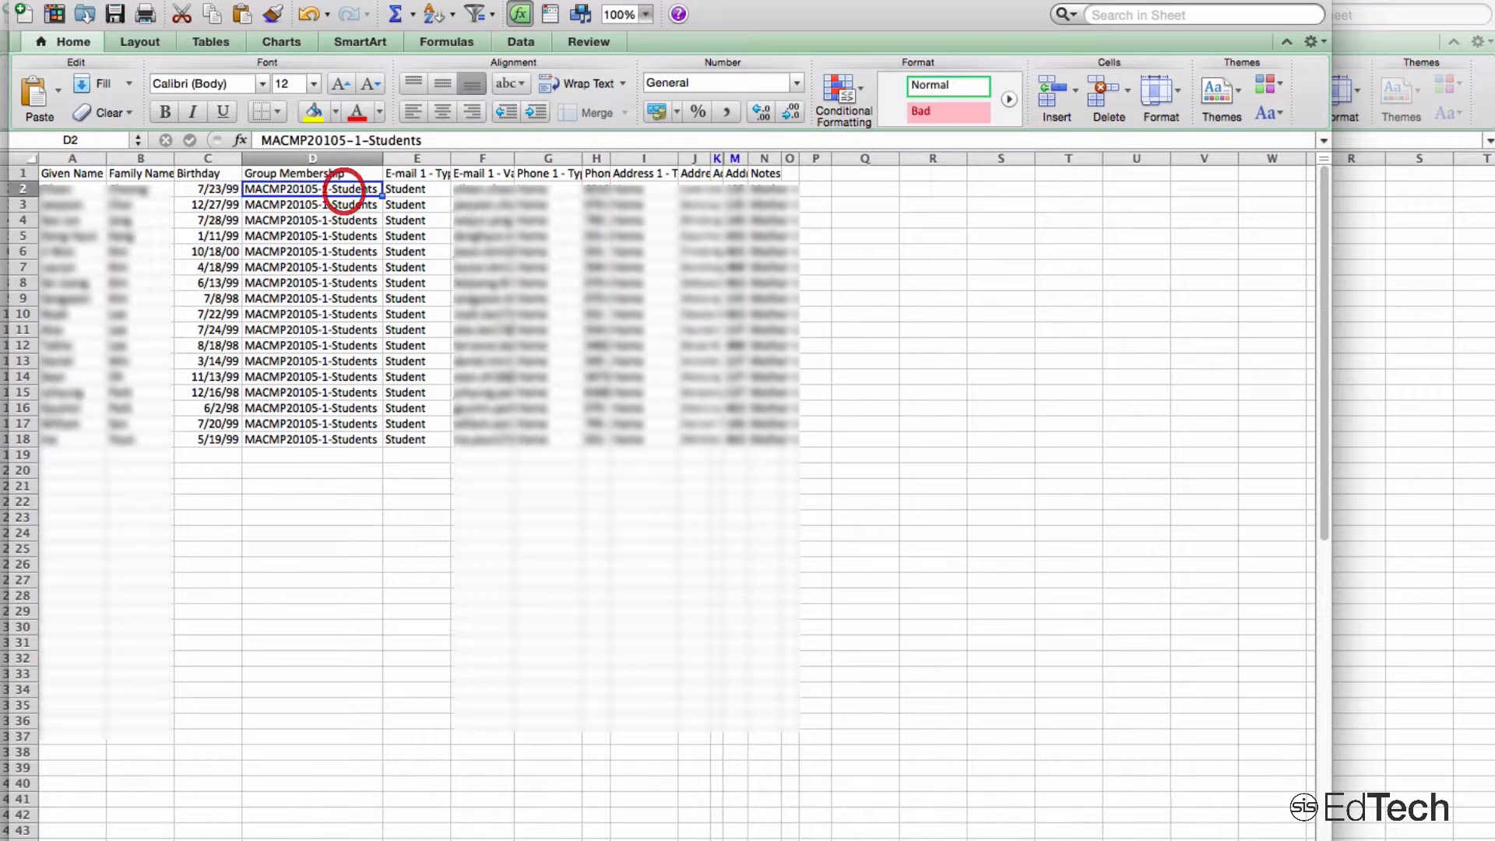
text(APCS A1)
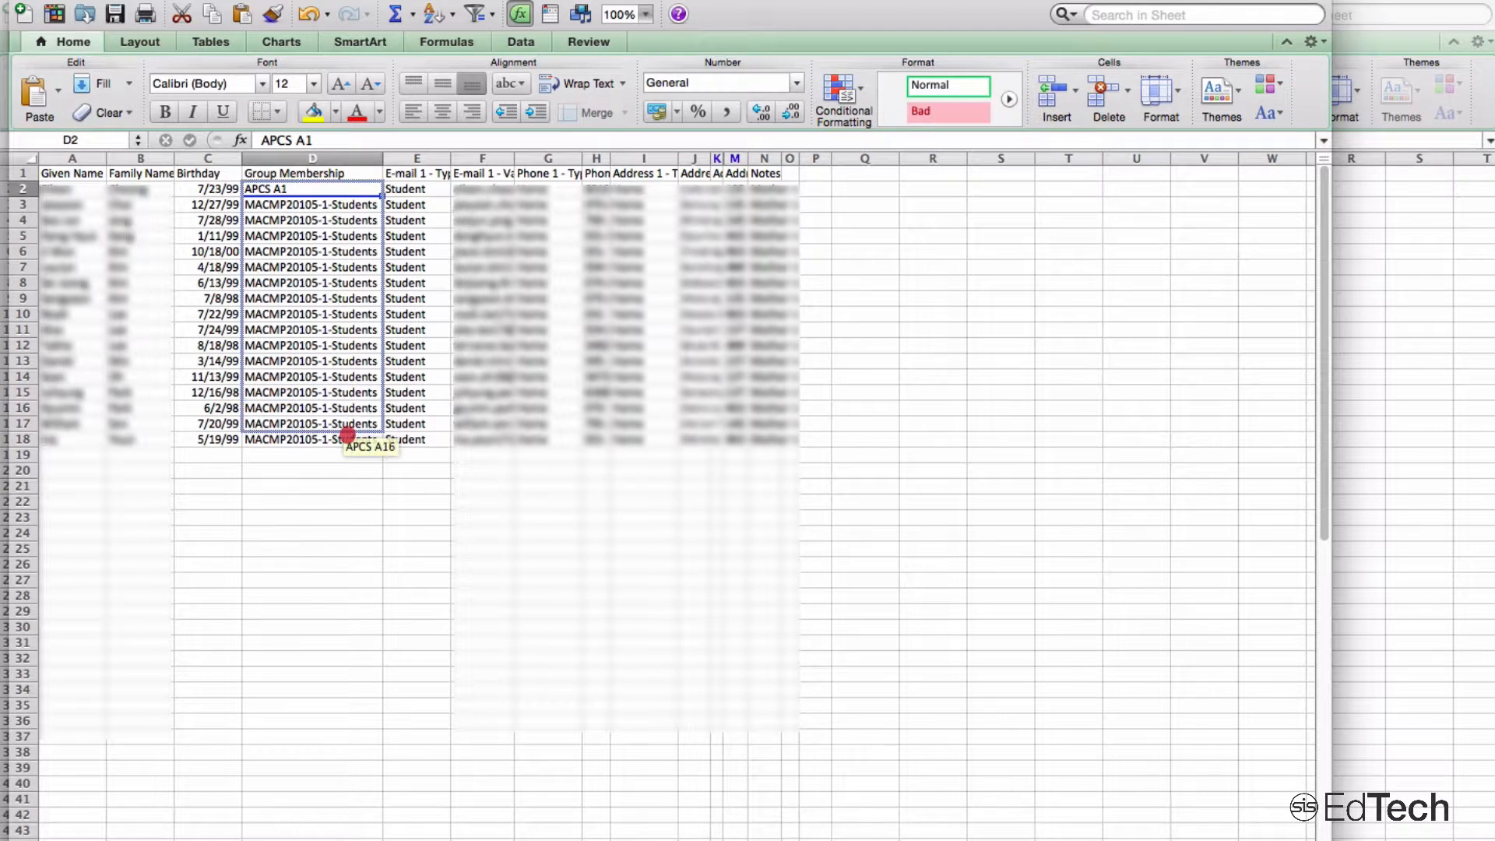
drag(380, 196, 379, 447)
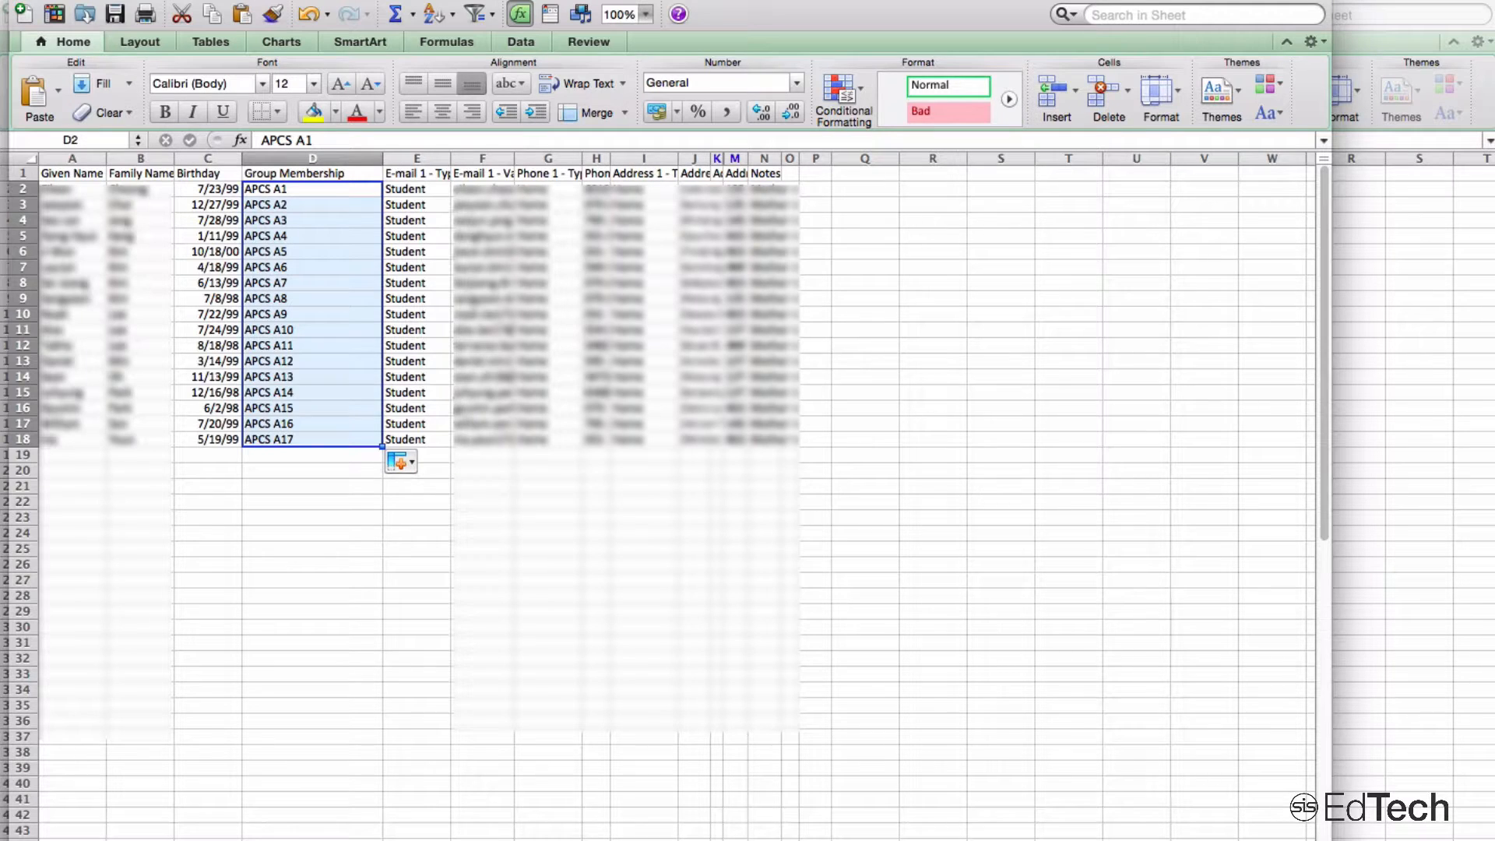
click(400, 461)
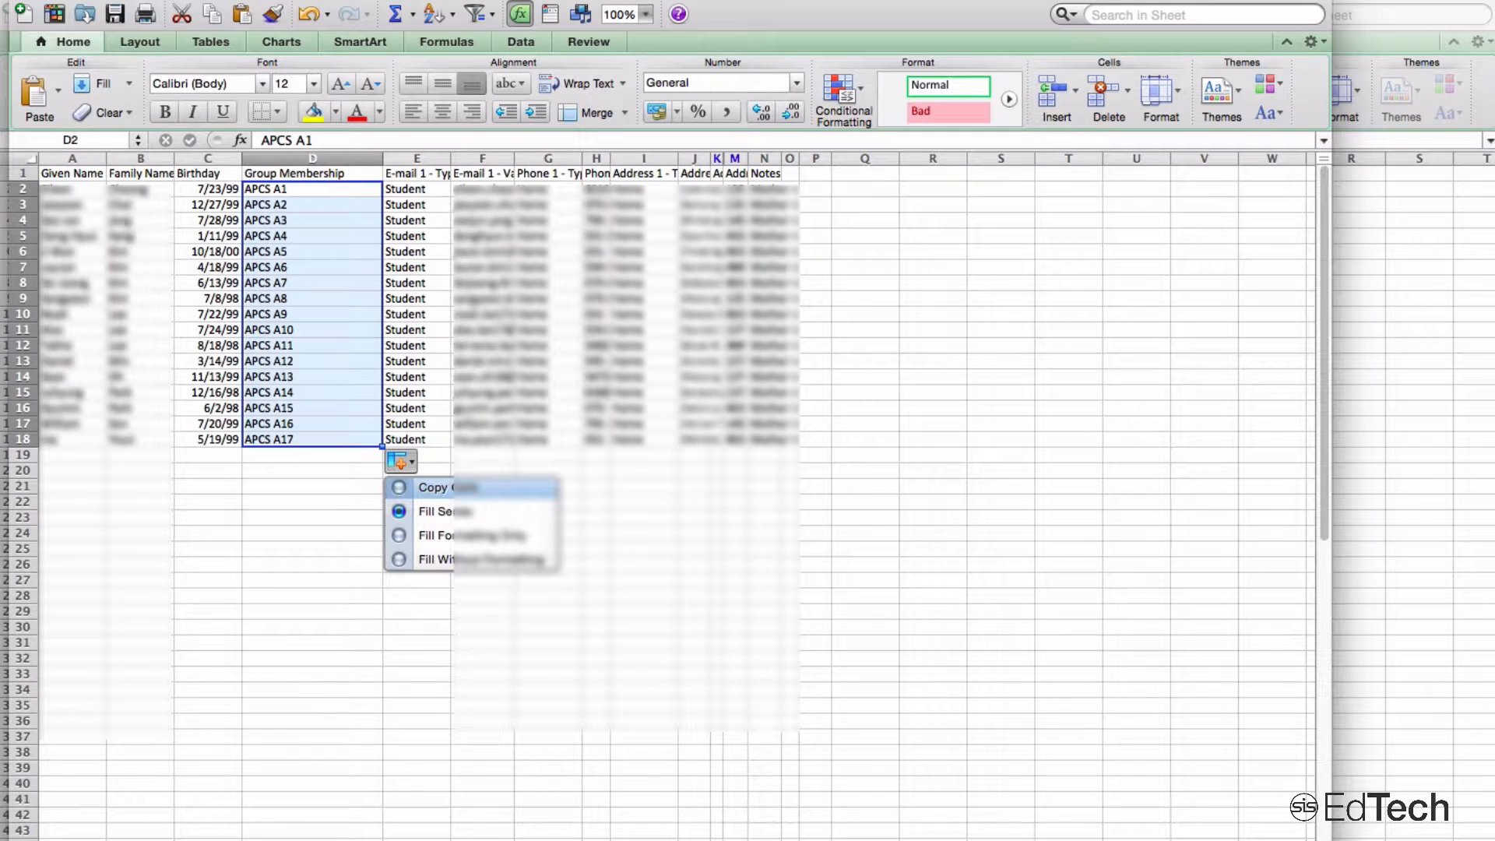
click(434, 487)
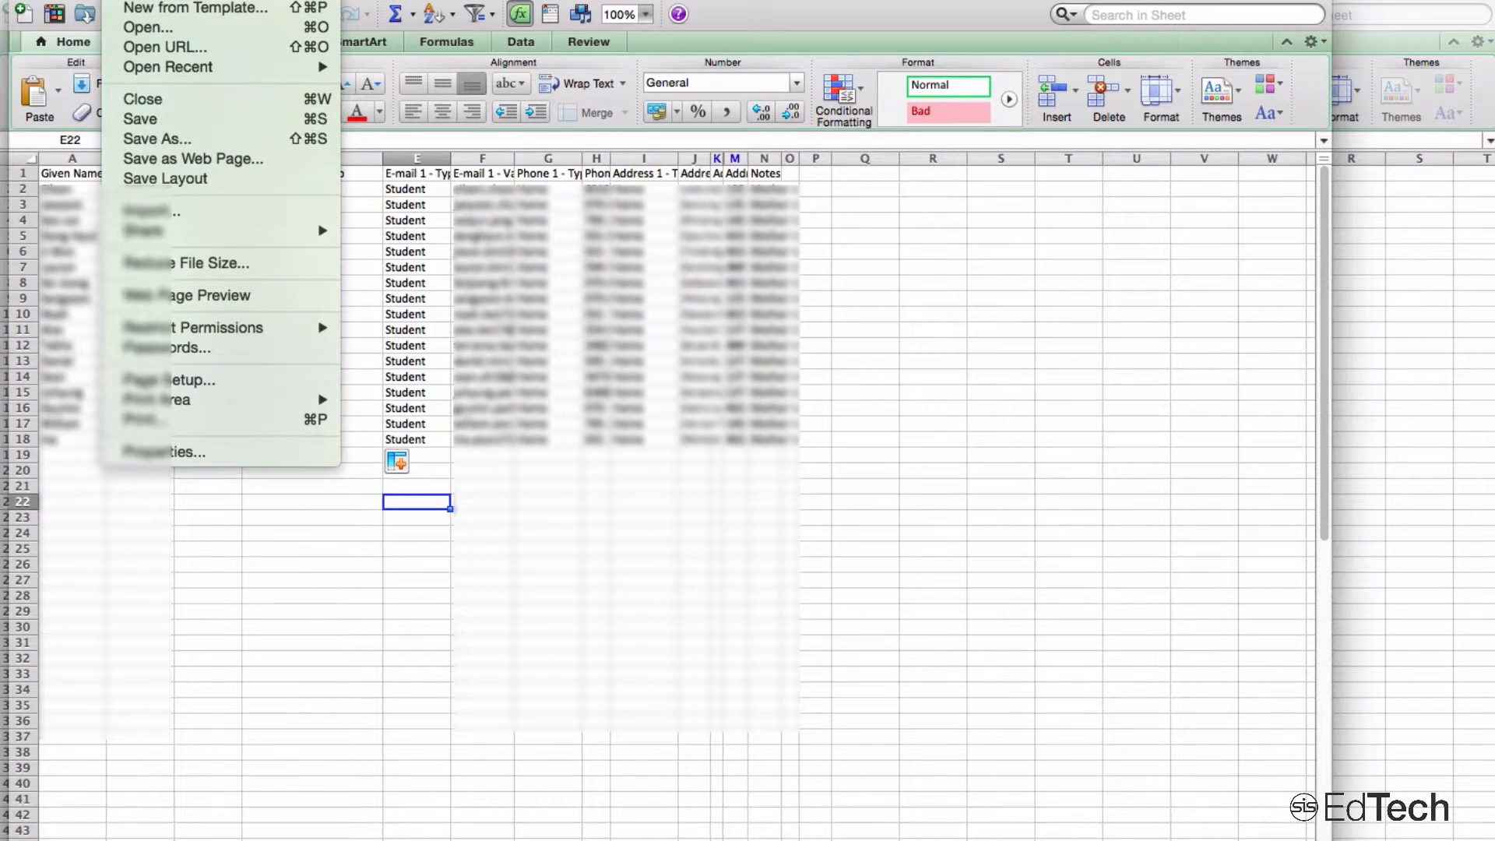
- Save the edited roster workbook from the File menu
click(140, 118)
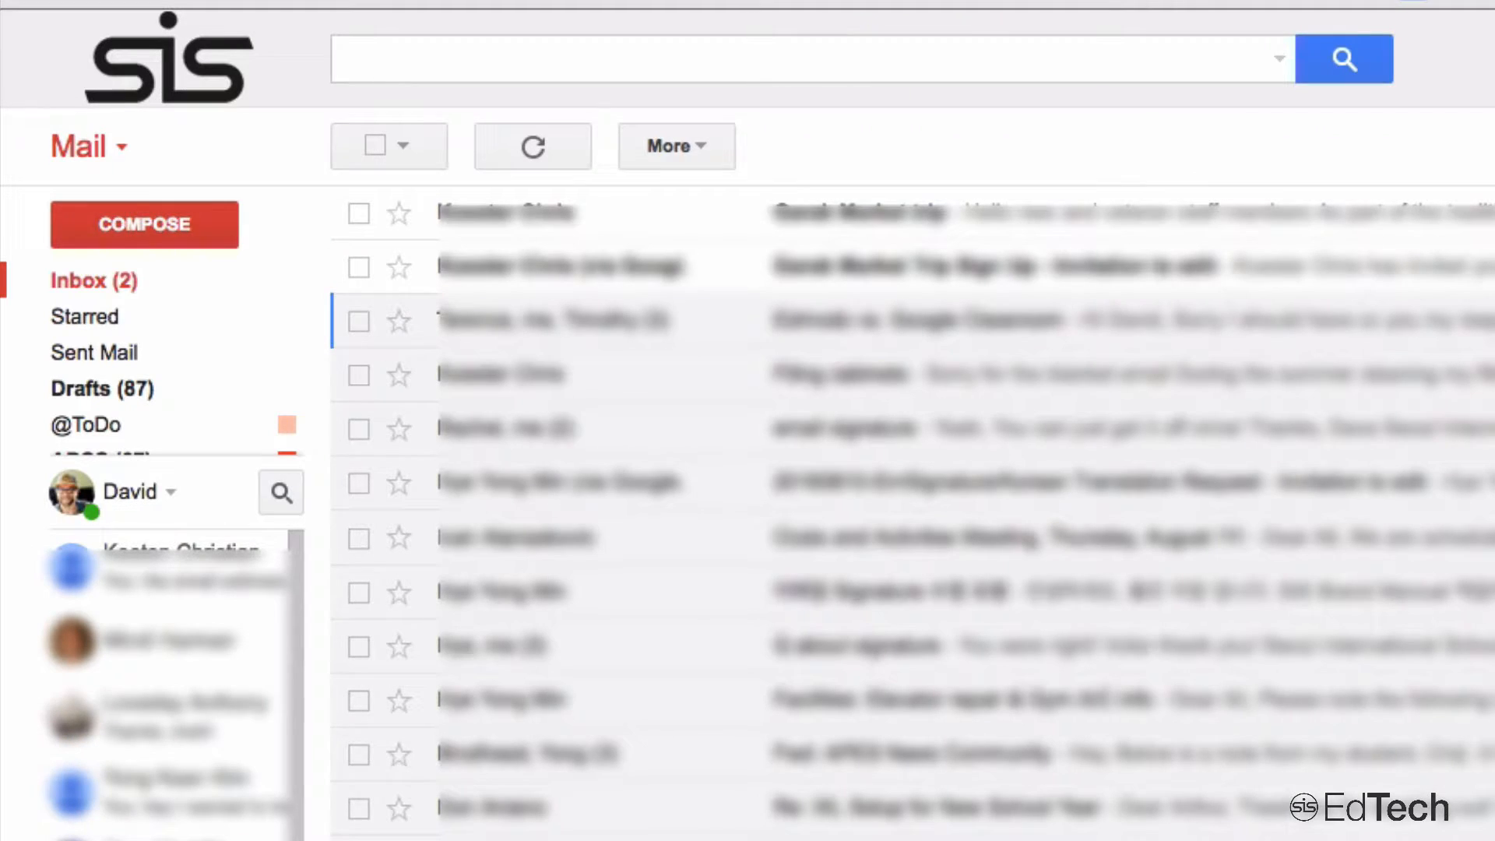
- Switch from Mail to Contacts and bring up the Import contacts dialog via More
click(86, 148)
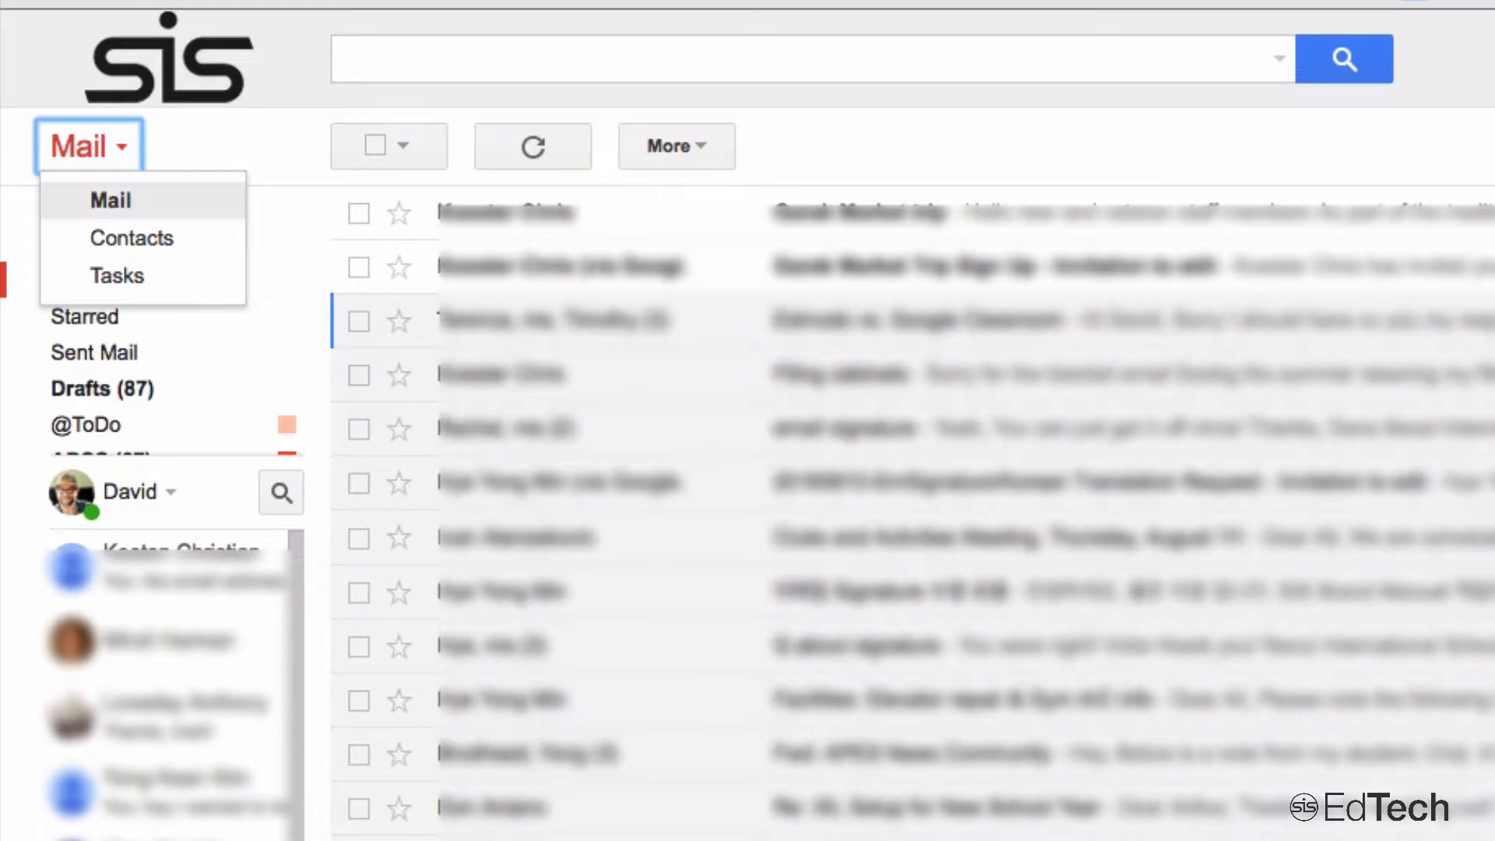
click(132, 238)
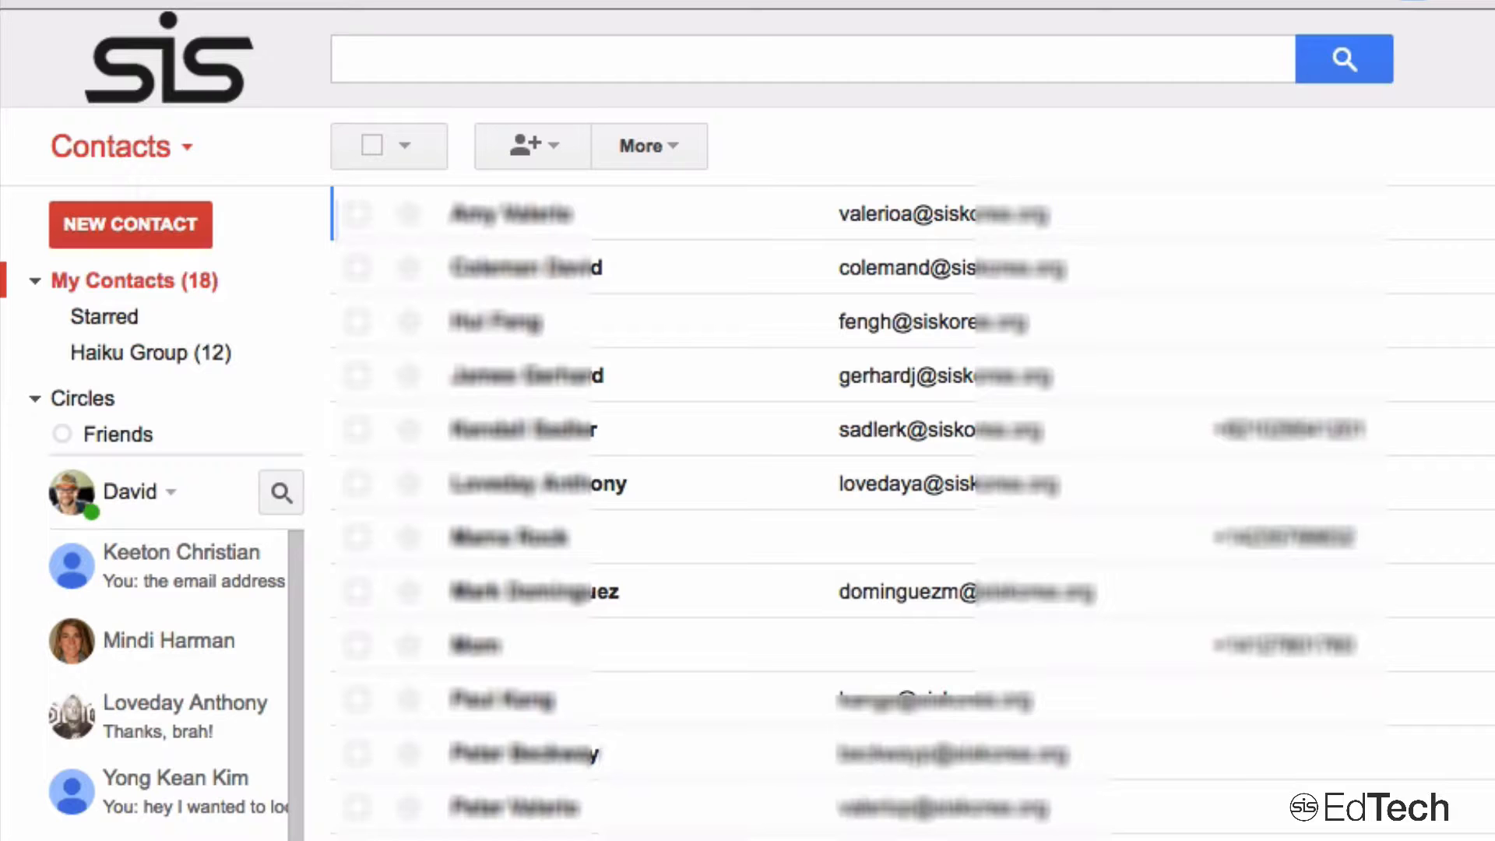
mouse_move(523, 145)
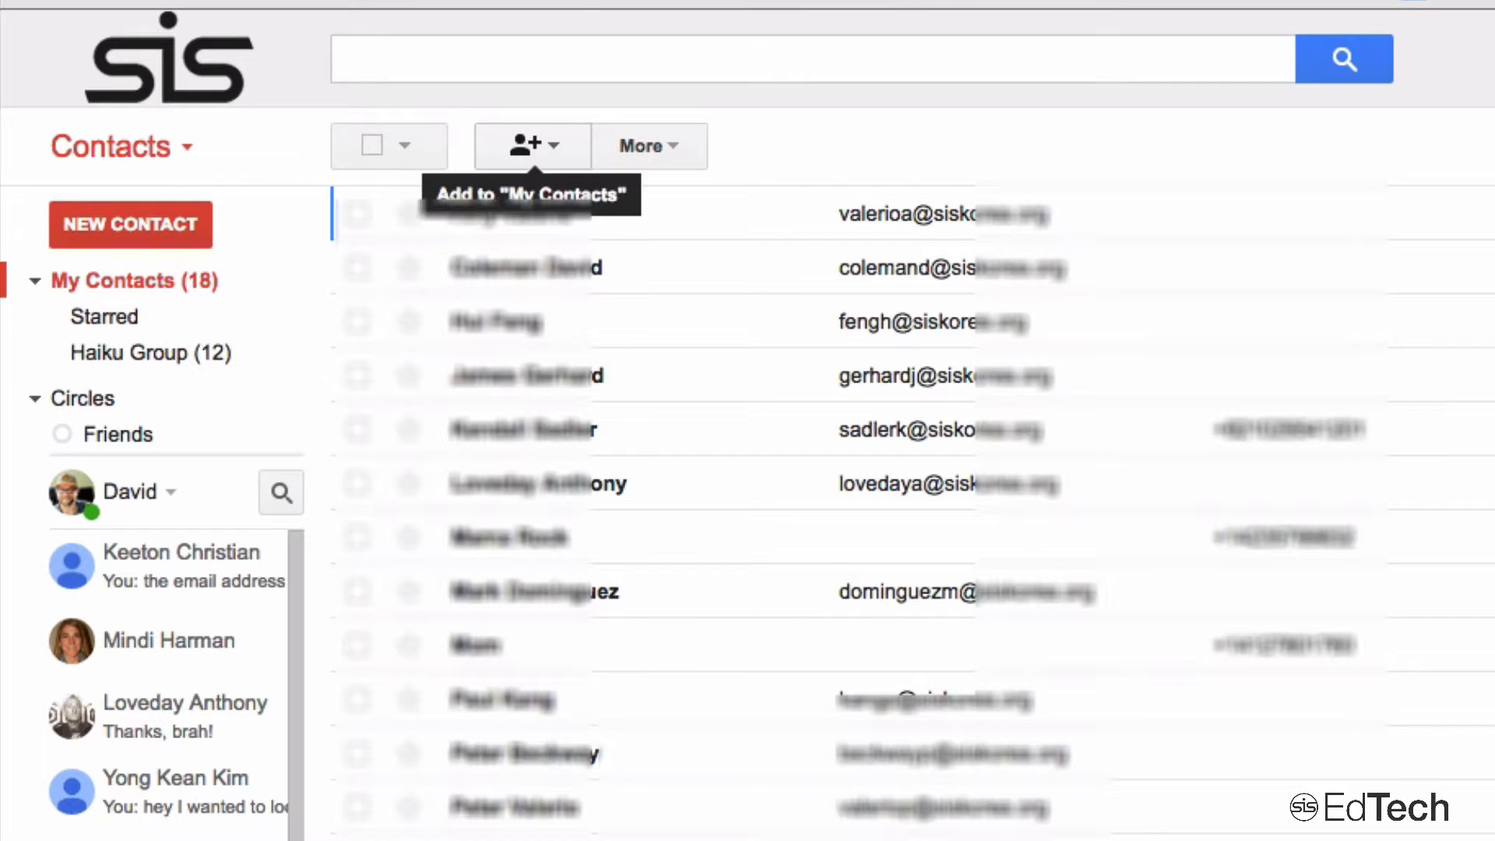
click(649, 145)
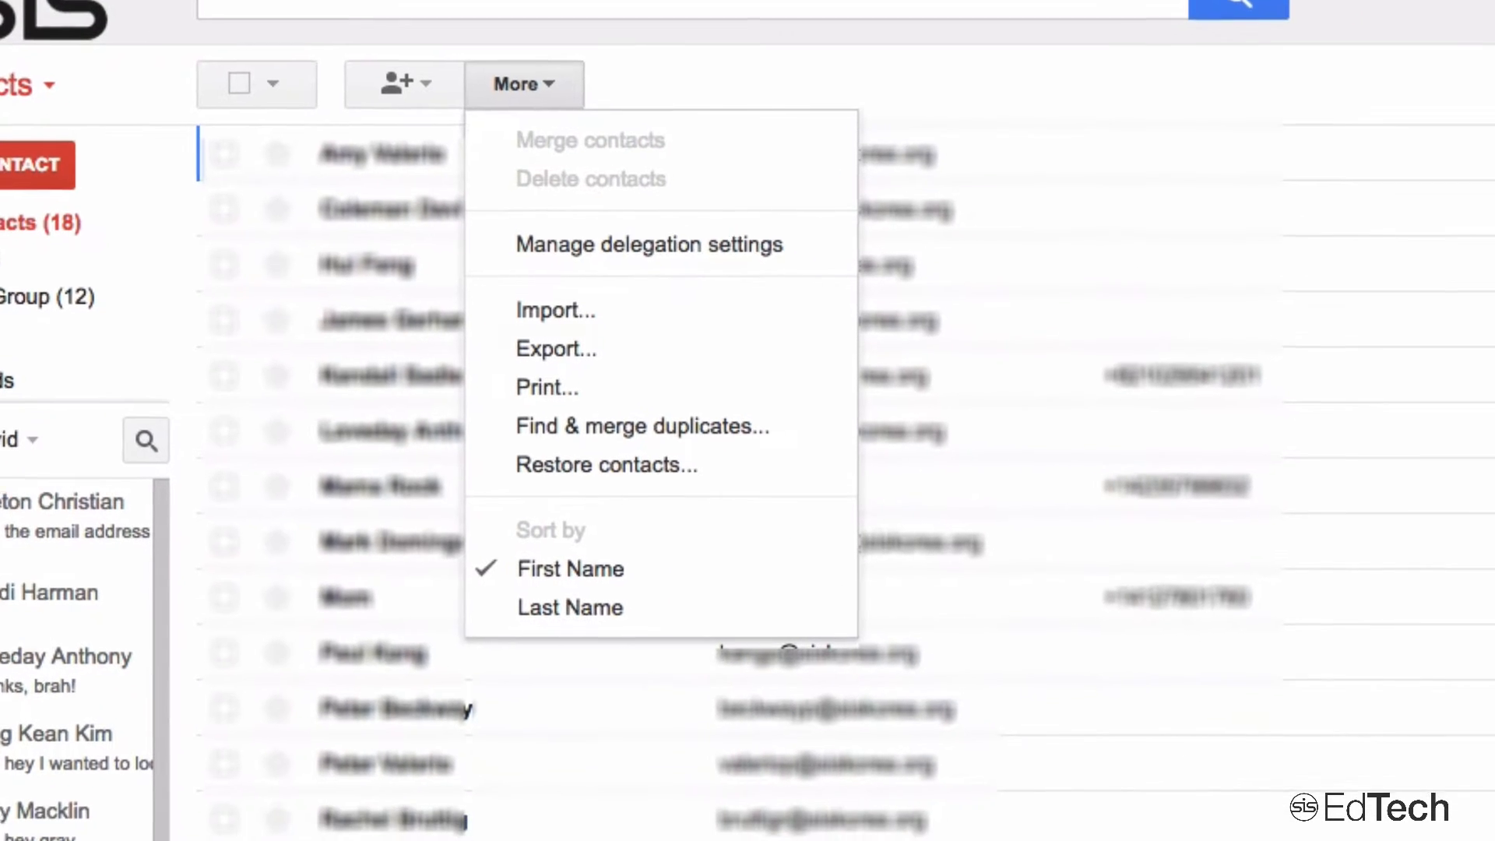
click(555, 310)
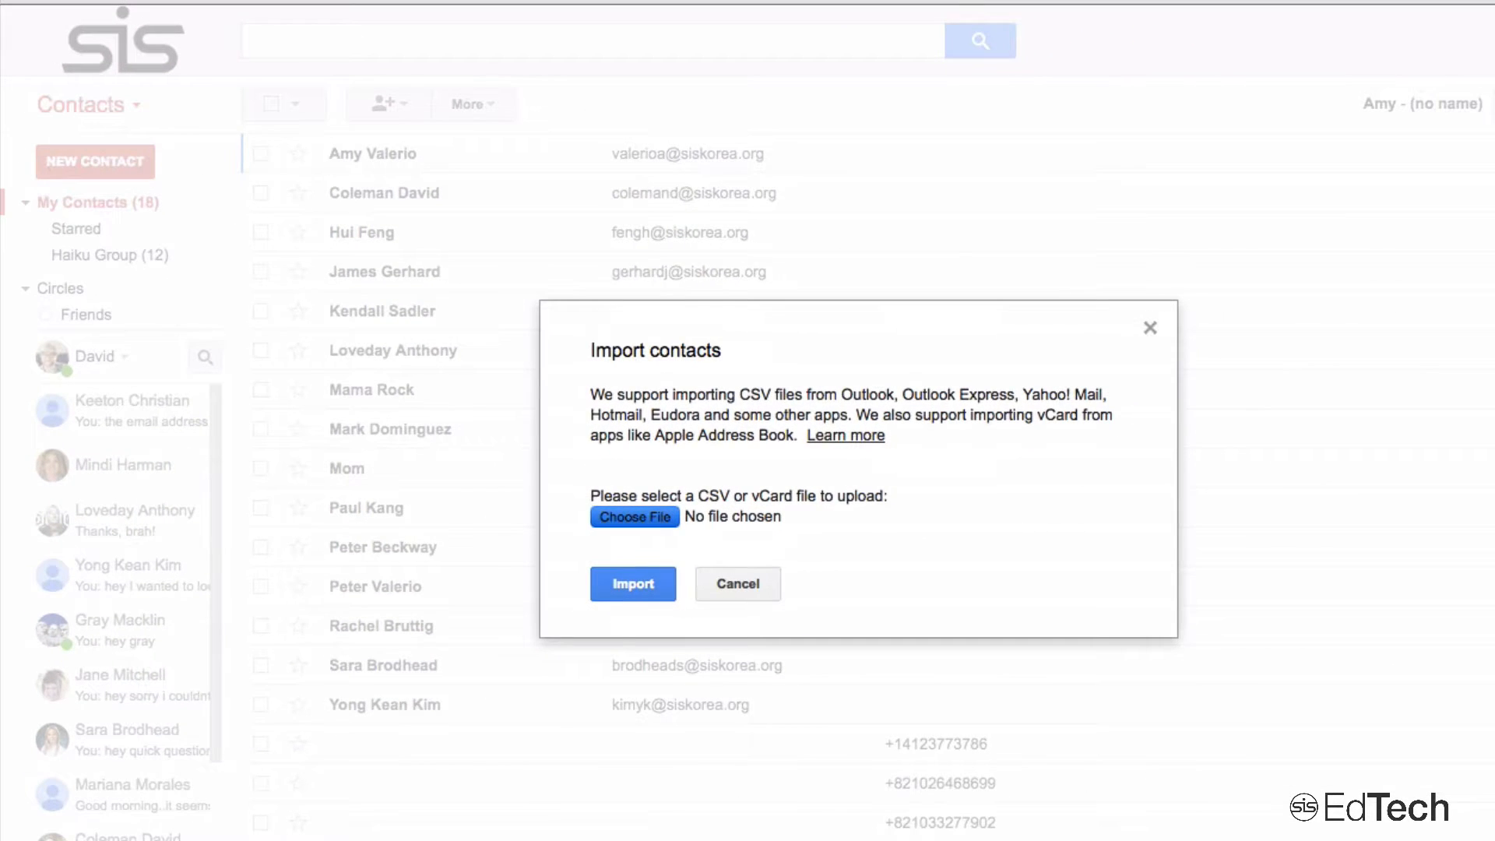
- Import the edited roster CSV from Downloads into Google Contacts
click(634, 517)
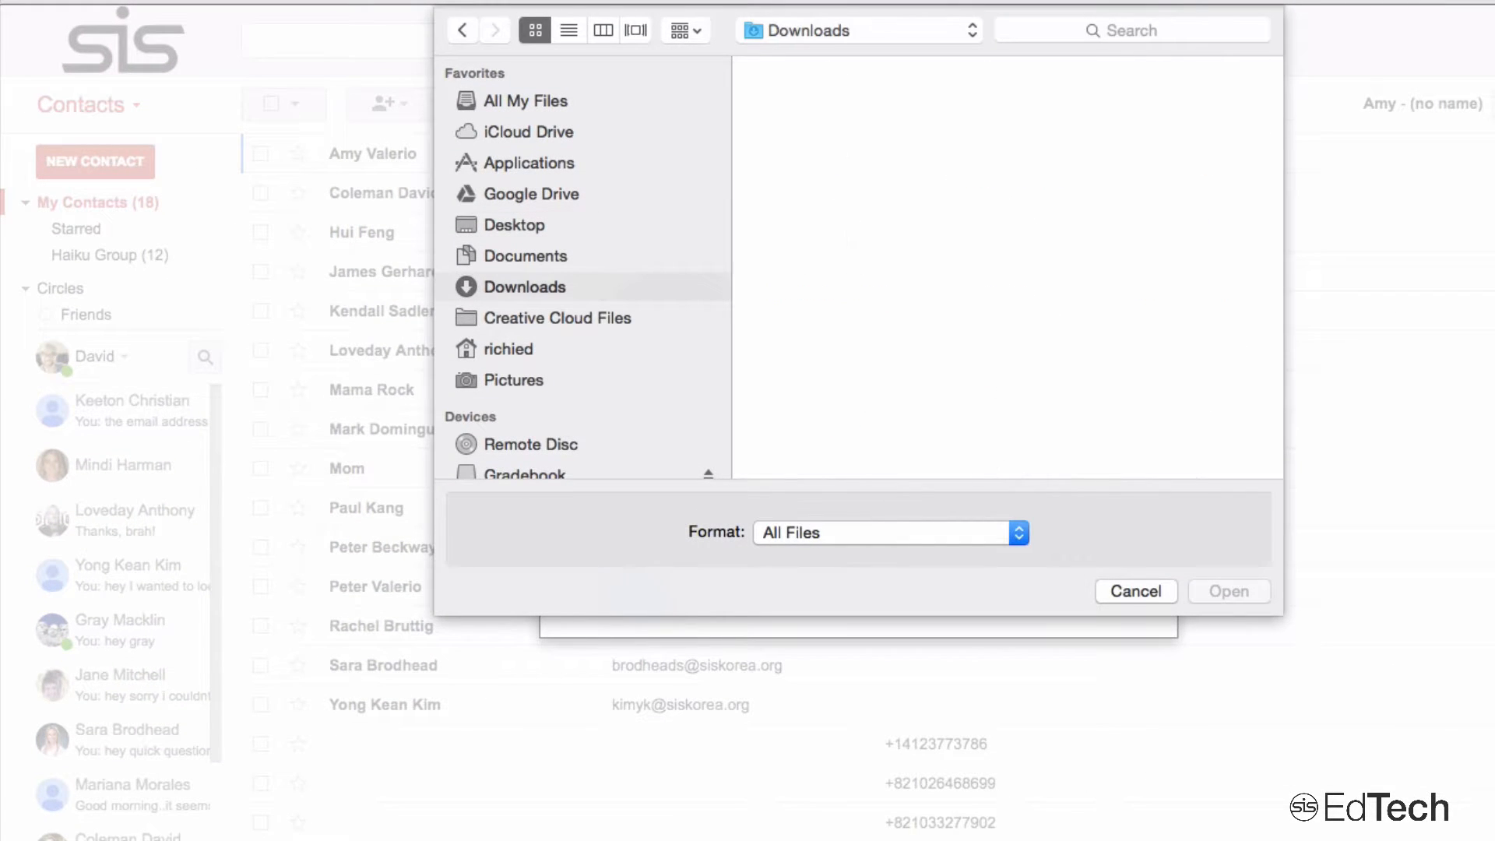
click(526, 288)
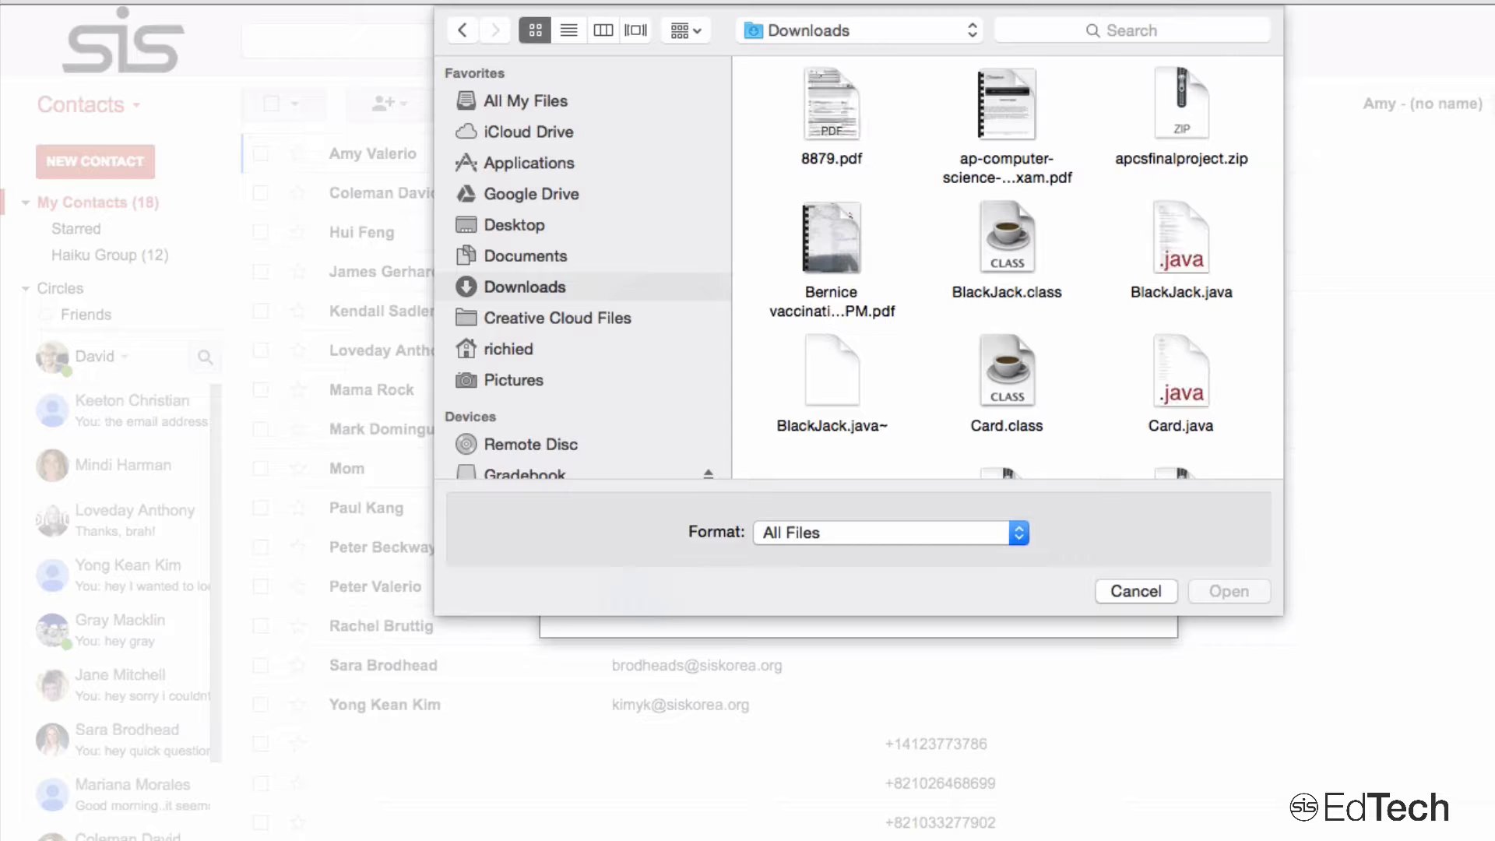
click(569, 30)
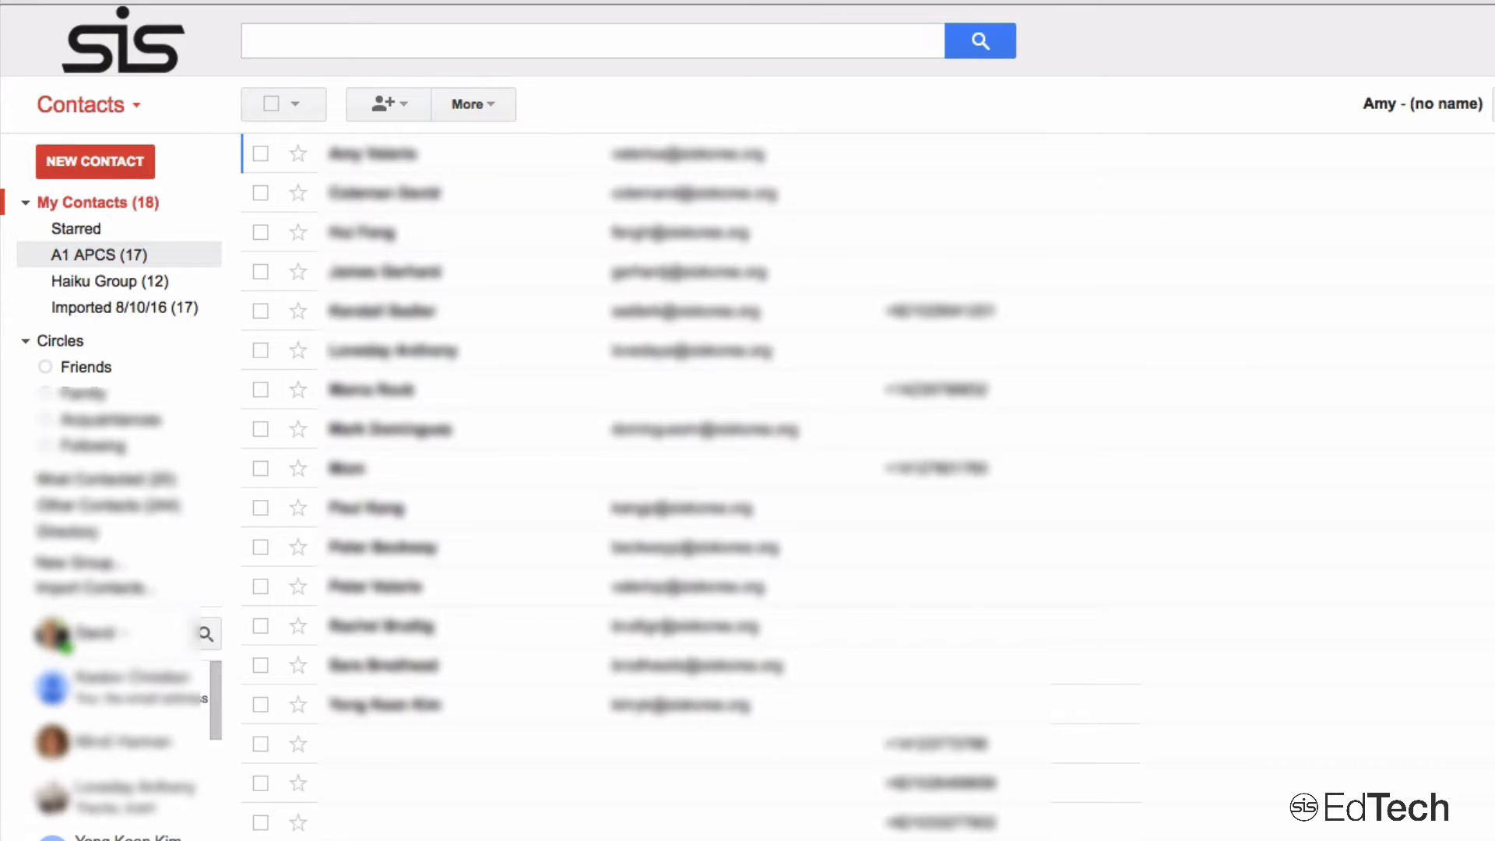
- View the 17 students in the A1 APCS group
click(92, 255)
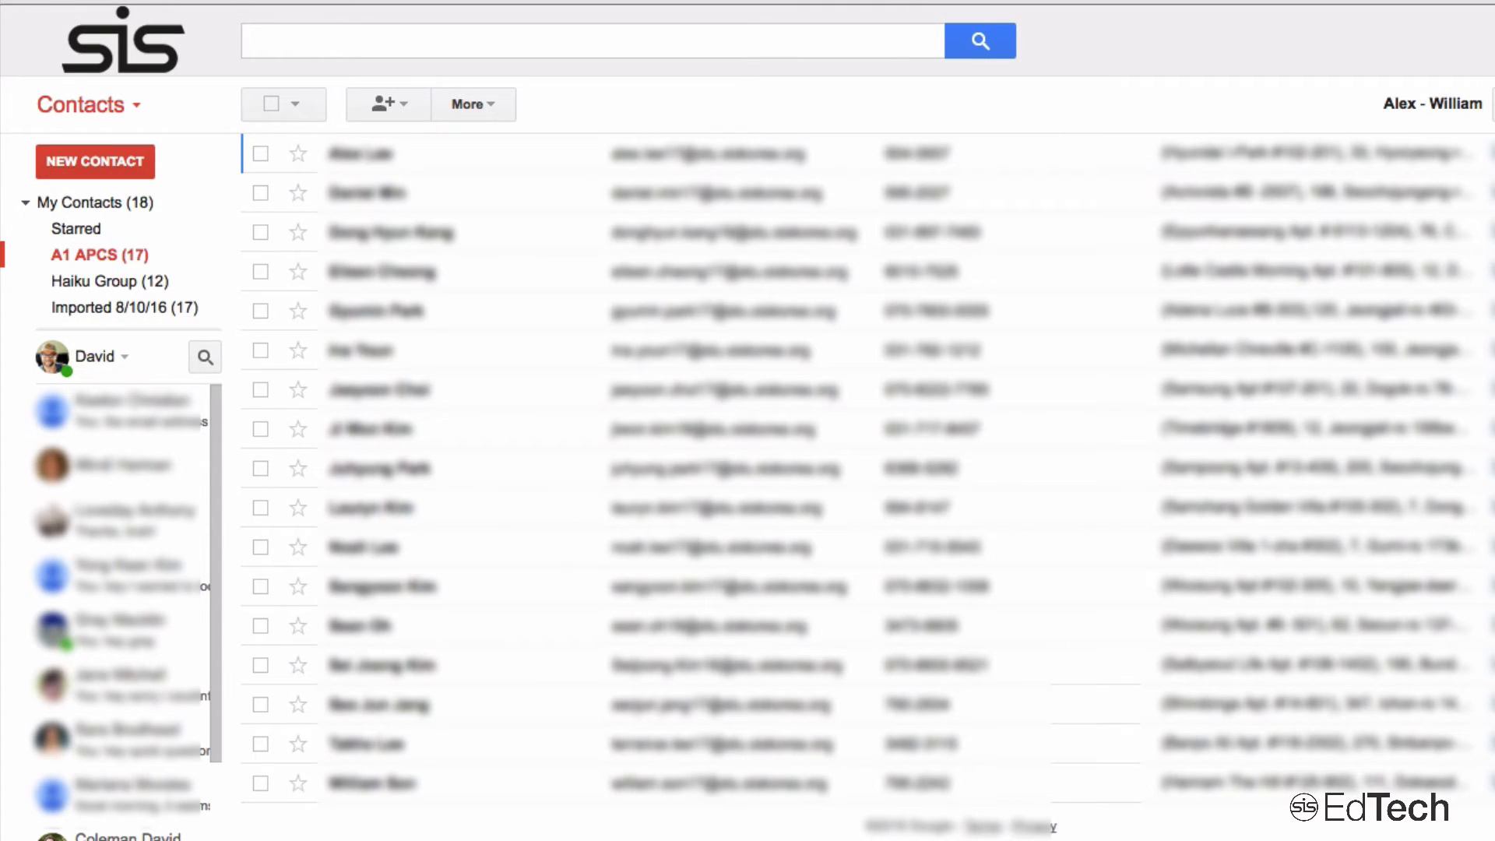
click(88, 104)
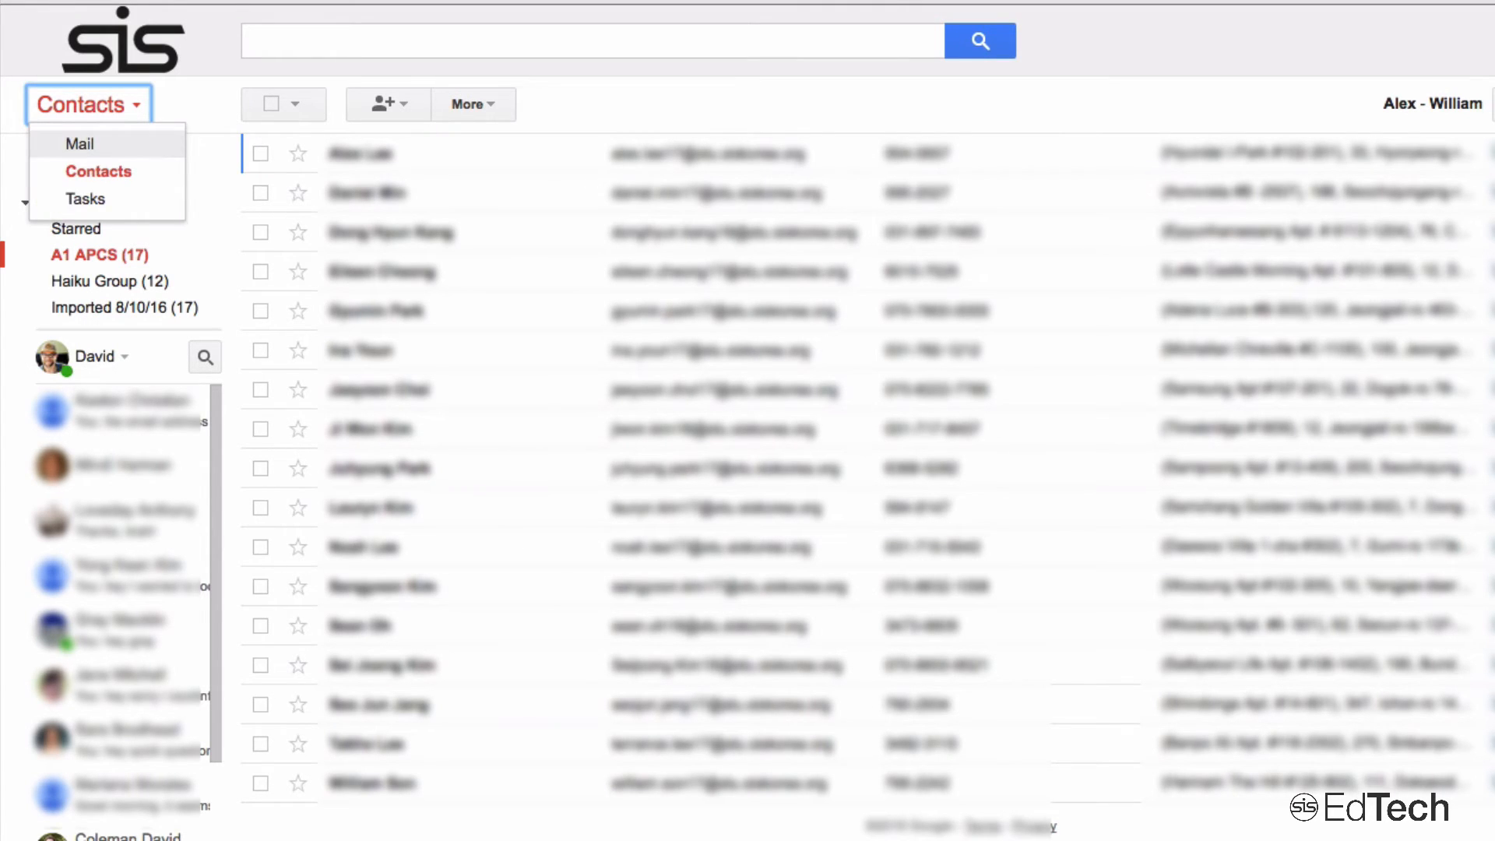
- Back in Mail, start a new message and type A for the A1 APCS suggestion
click(78, 144)
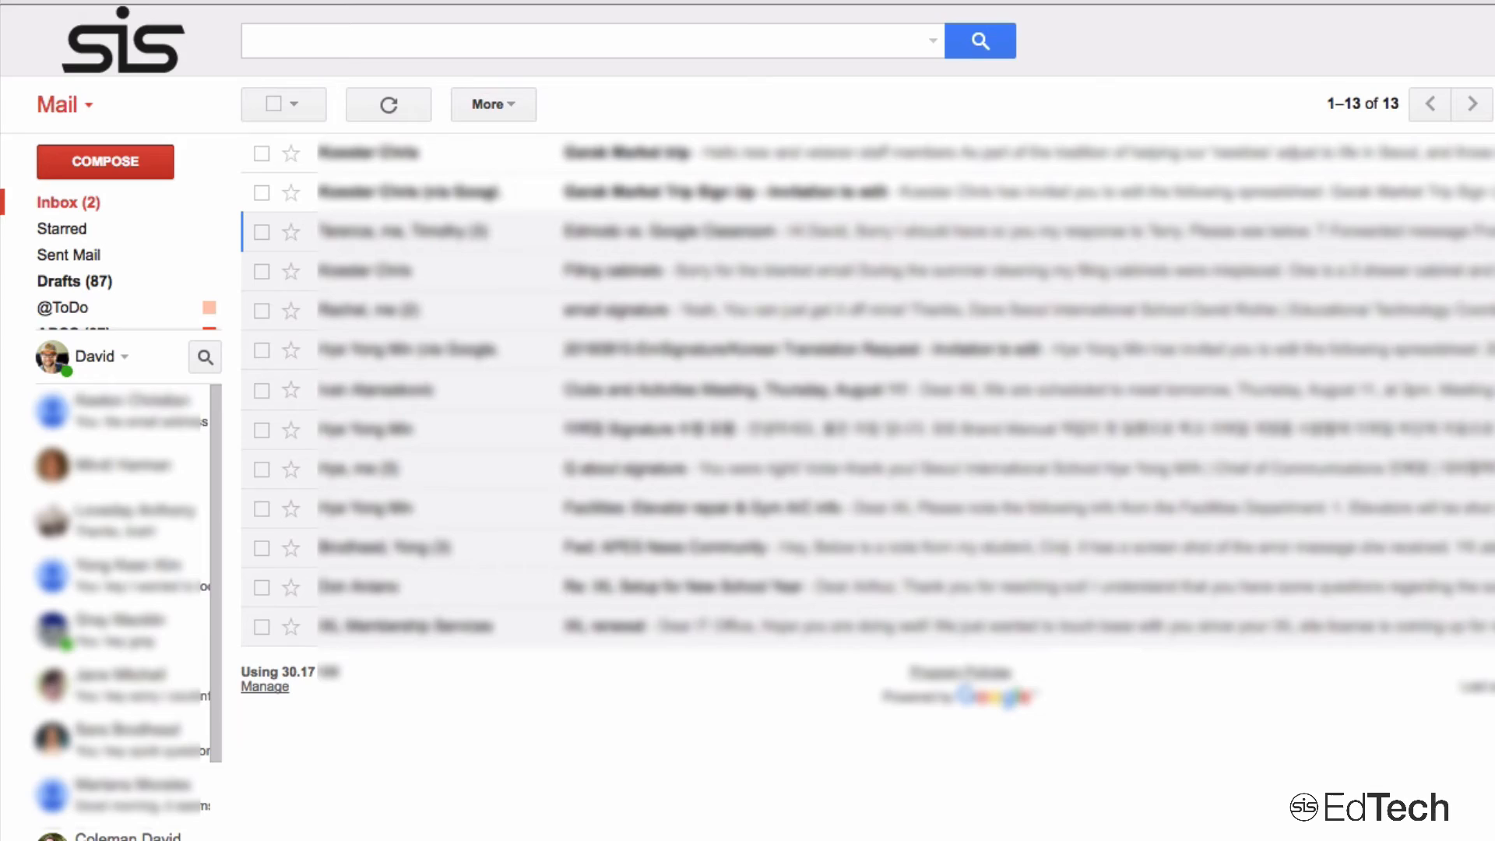
click(105, 162)
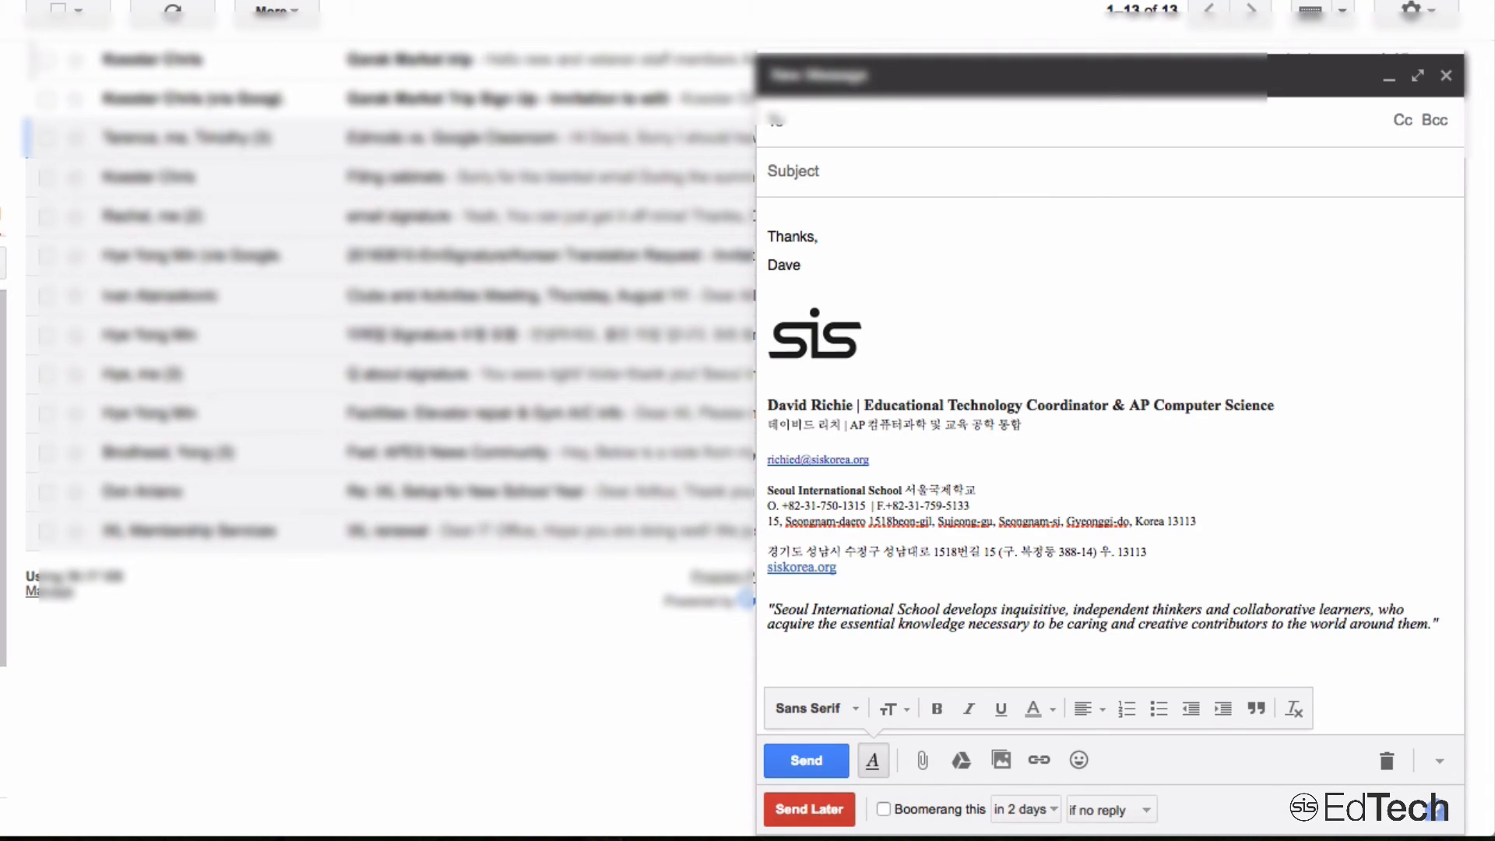
text(AP)
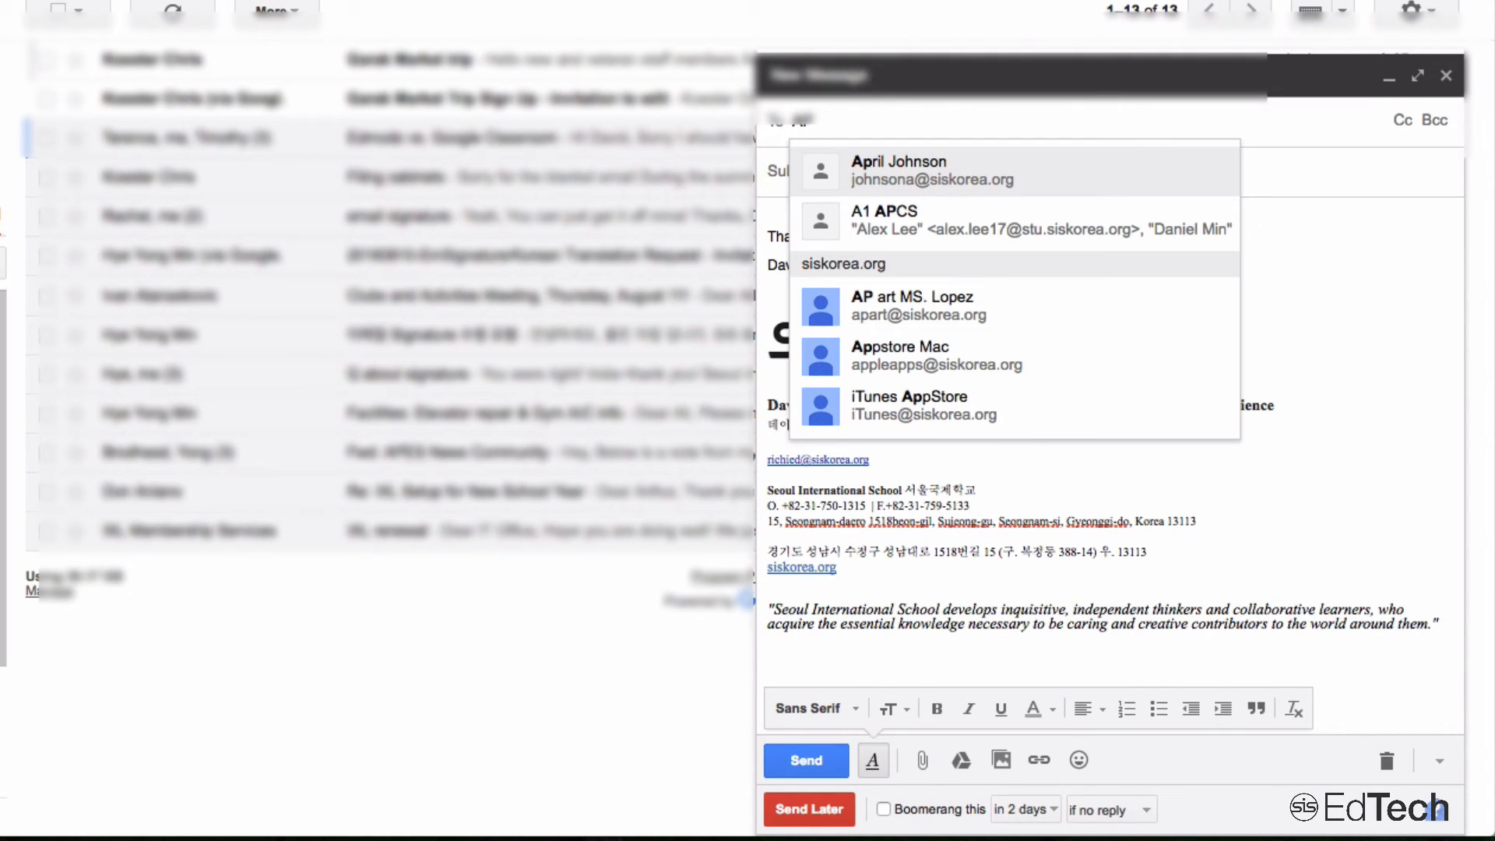